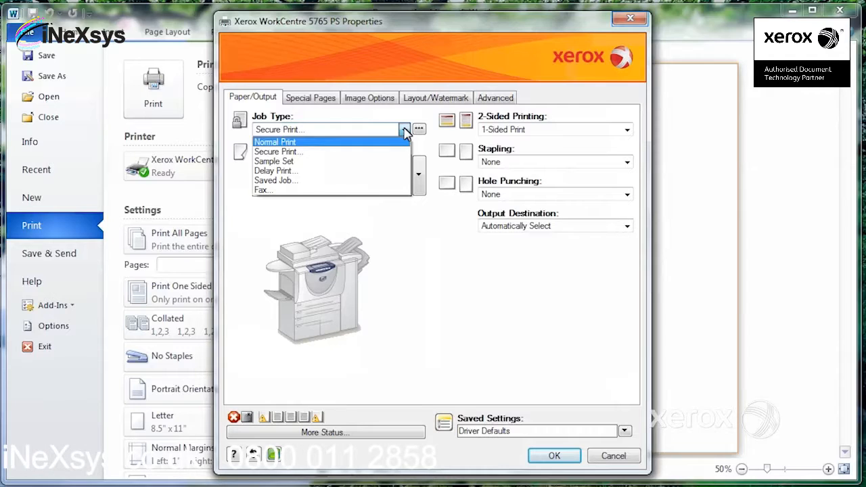
pyautogui.moveTo(612, 86)
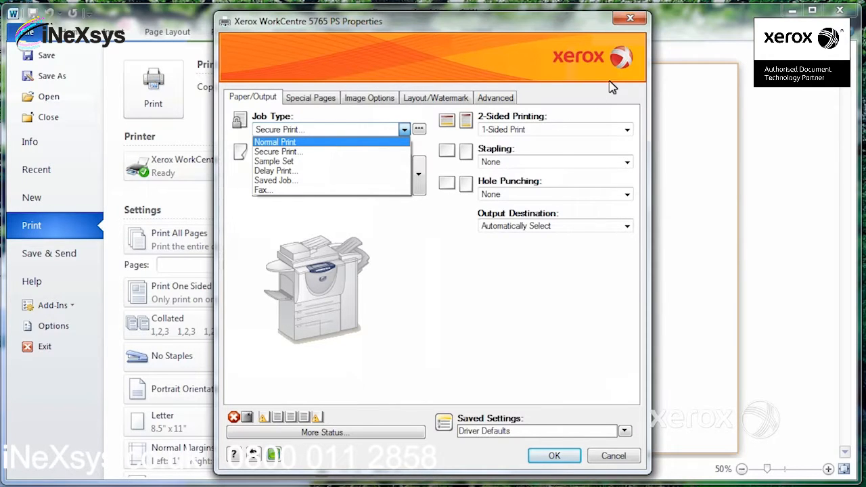
# Leave the job type unchanged and close the Xerox printer properties window.
pyautogui.click(277, 152)
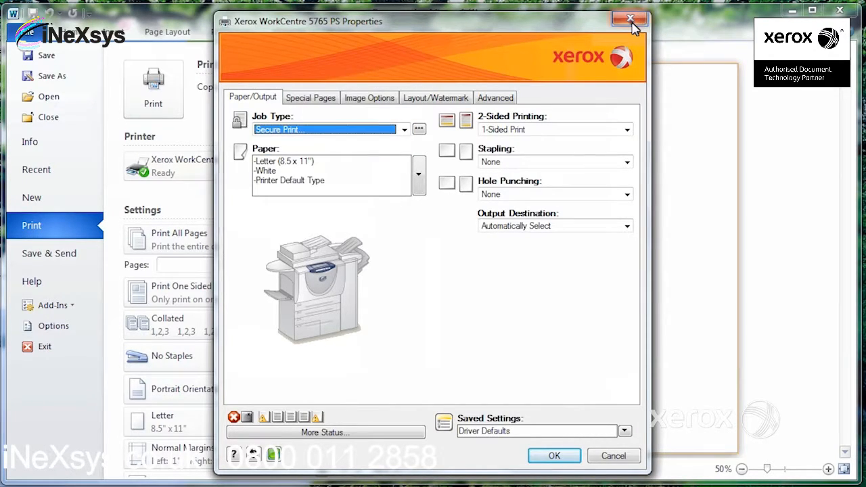
pyautogui.click(629, 19)
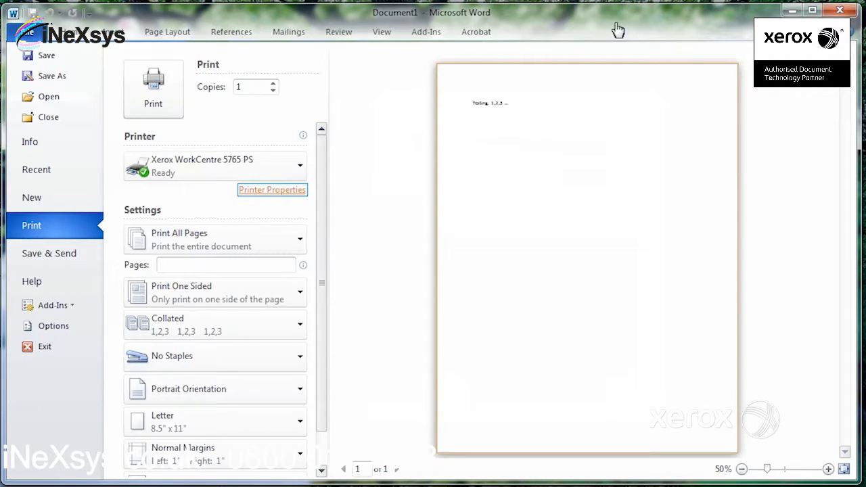
pyautogui.moveTo(259, 195)
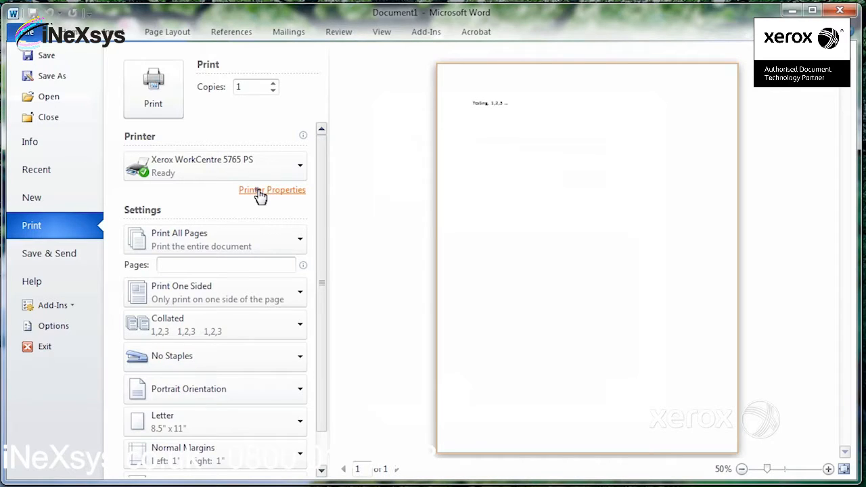
# Set the Xerox WorkCentre 5765 PS job type to Fax in Printer Properties.
pyautogui.click(272, 189)
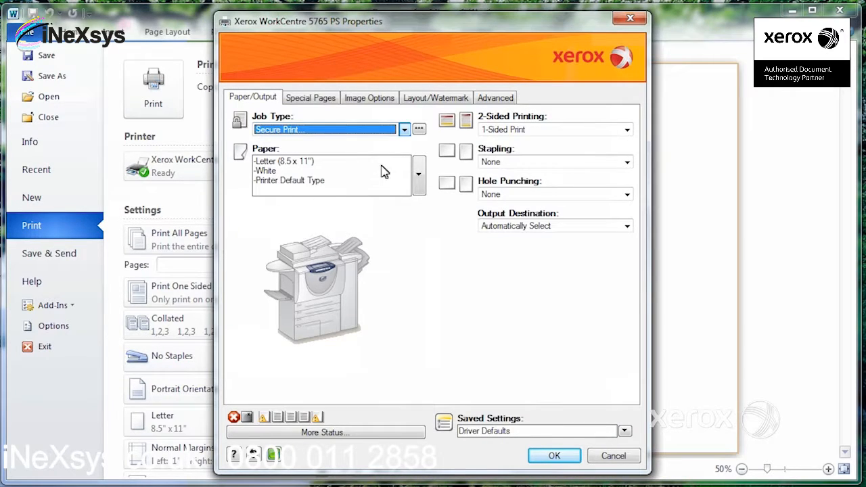
pyautogui.click(404, 130)
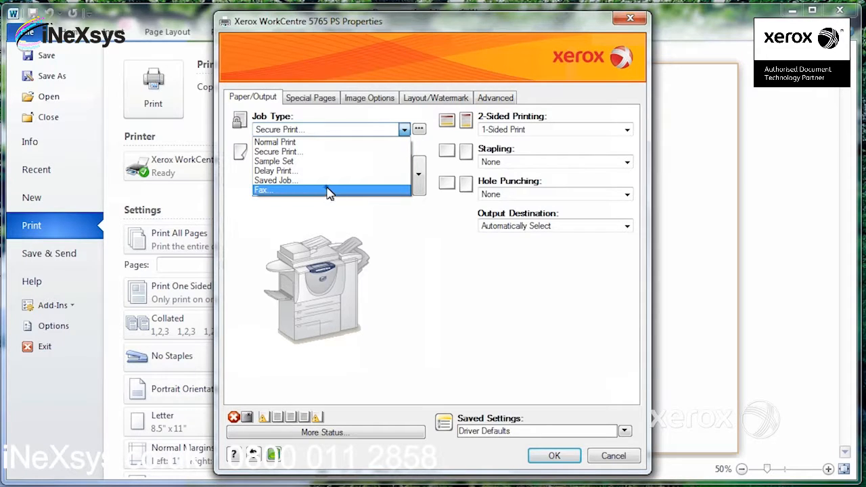
pyautogui.click(262, 190)
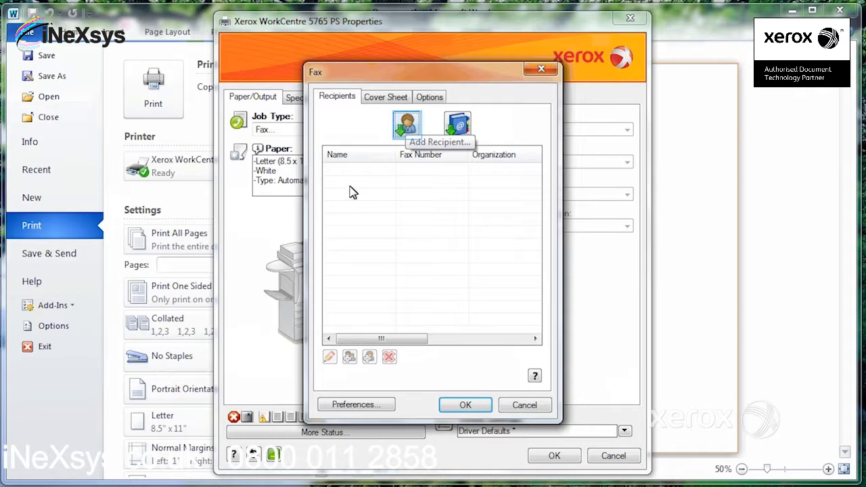
pyautogui.click(406, 124)
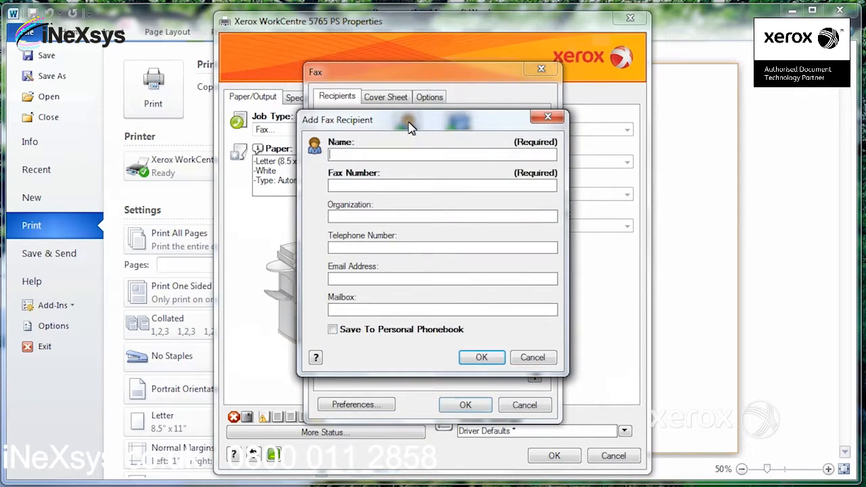
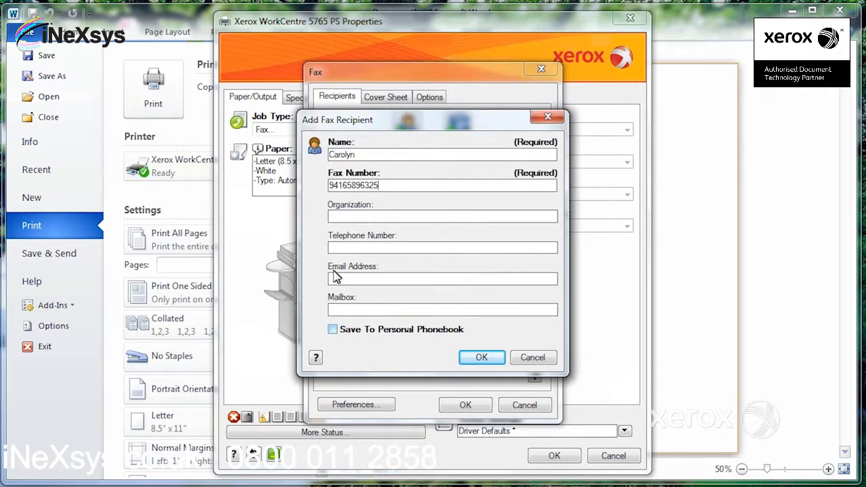
pyautogui.click(333, 330)
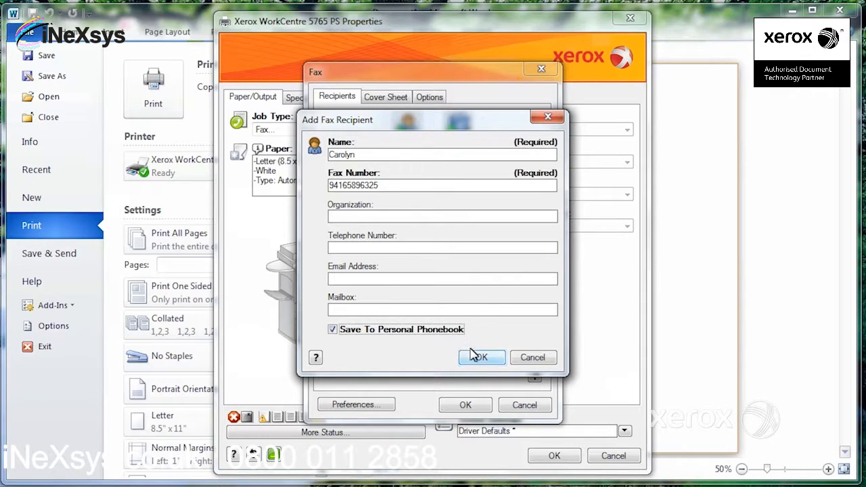
pyautogui.click(482, 358)
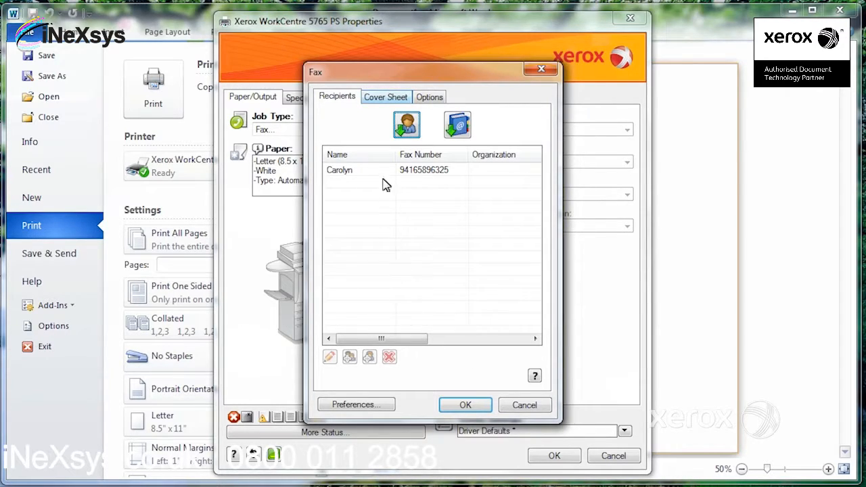
# Set the fax Cover Sheet Options to Print a Cover Sheet.
pyautogui.click(385, 98)
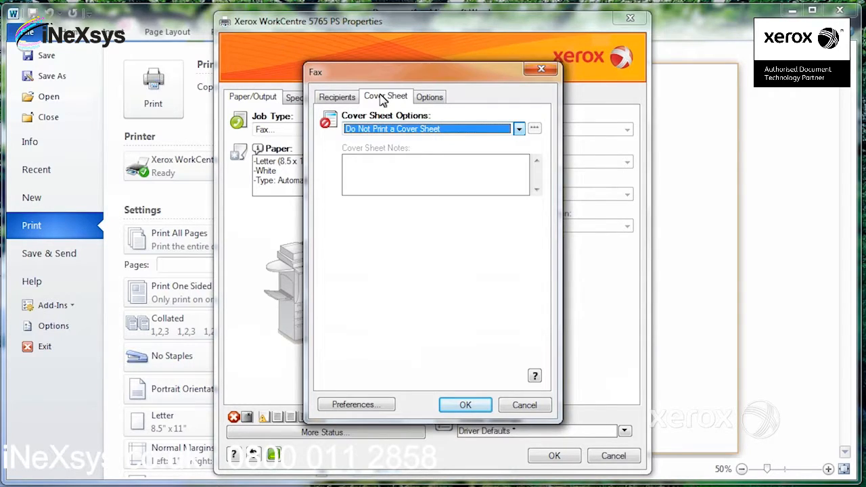
pyautogui.moveTo(463, 103)
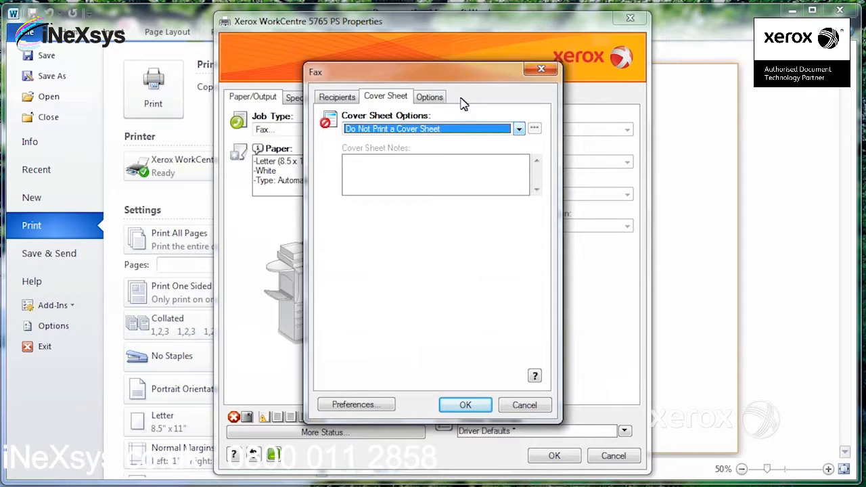
pyautogui.click(519, 129)
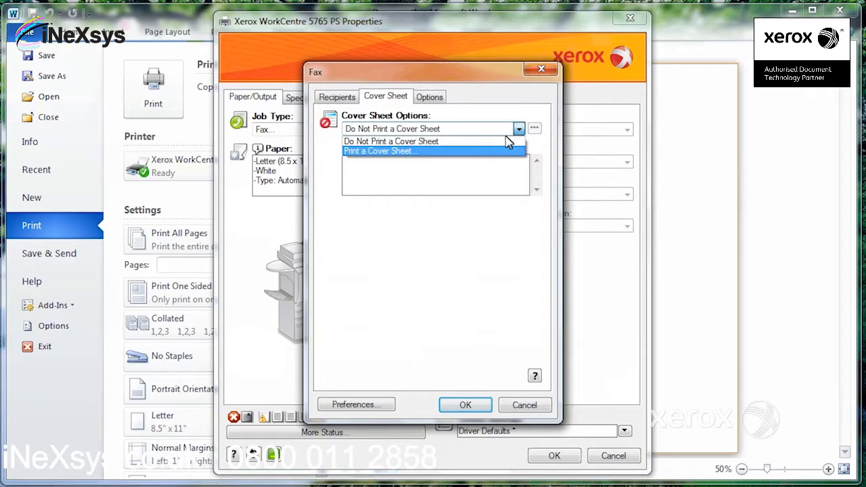
pyautogui.click(381, 151)
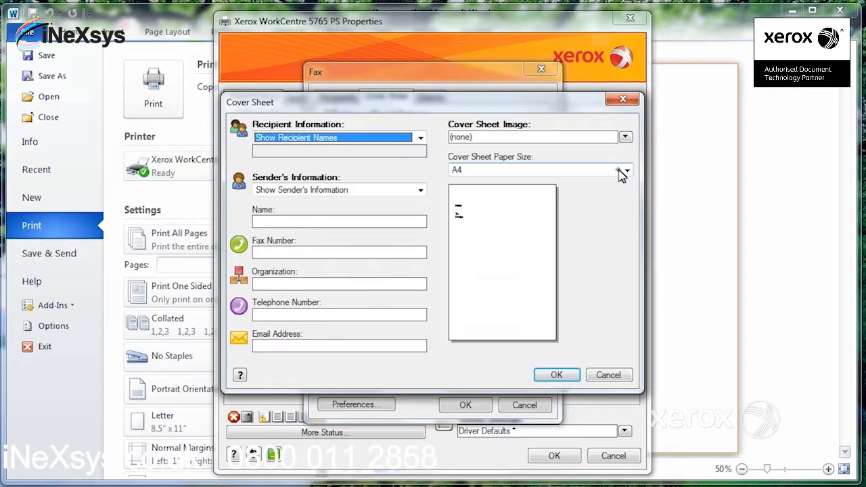
# Set the cover sheet paper size to Letter (8.5 x 11") and accept it.
pyautogui.click(624, 171)
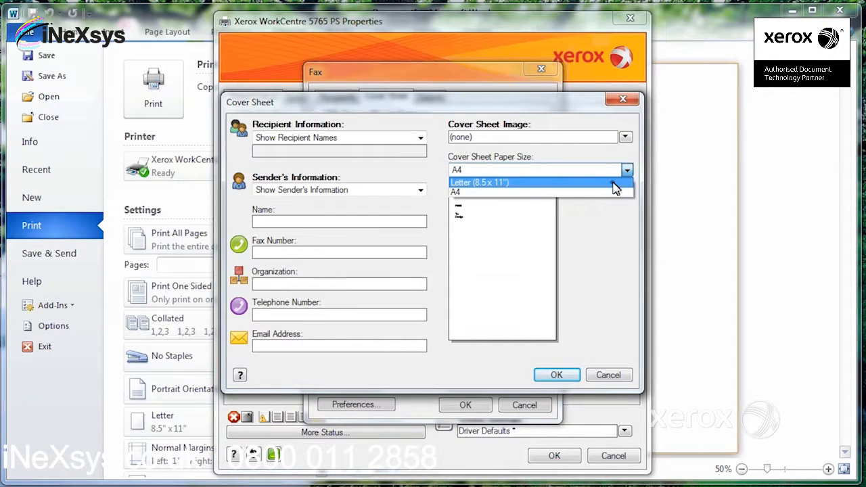
pyautogui.click(479, 182)
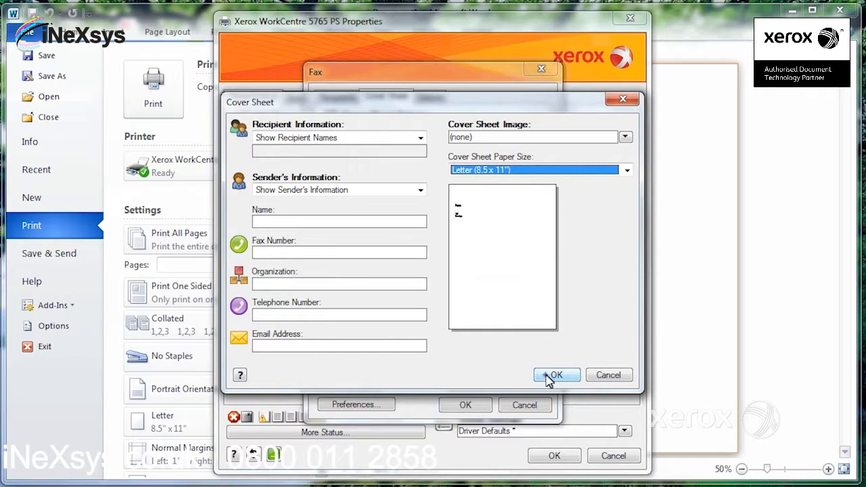
pyautogui.click(555, 375)
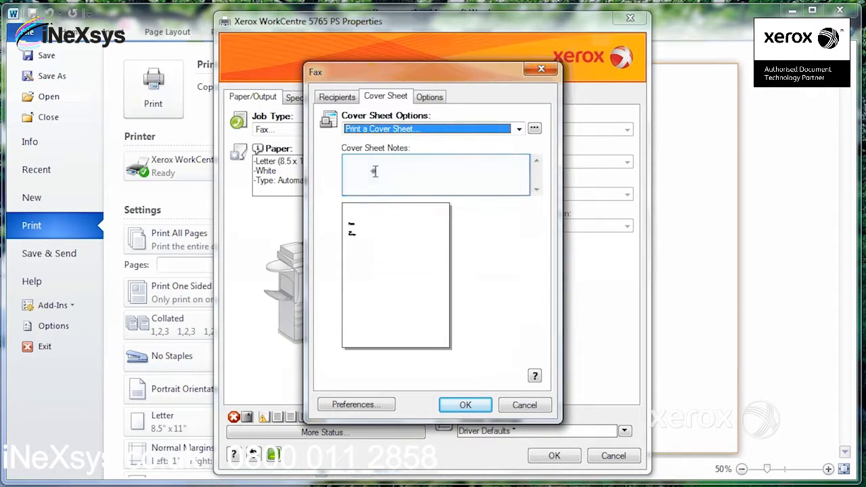
# Add the cover sheet note 'as per difdsbdsp' and accept the fax and printer properties.
pyautogui.write('as per difdsbdsp')
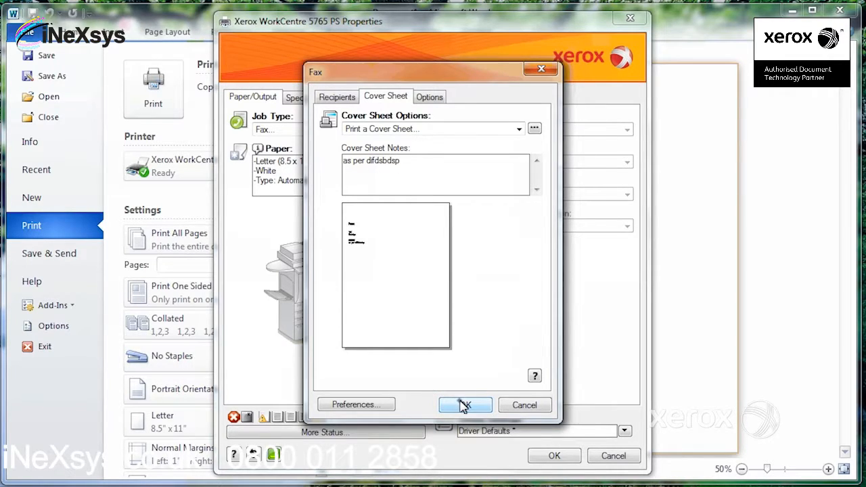
pyautogui.click(466, 404)
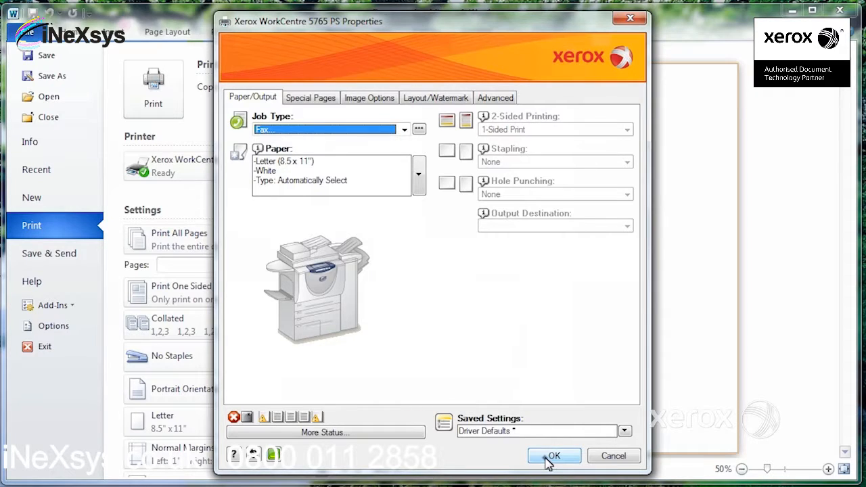
pyautogui.click(553, 455)
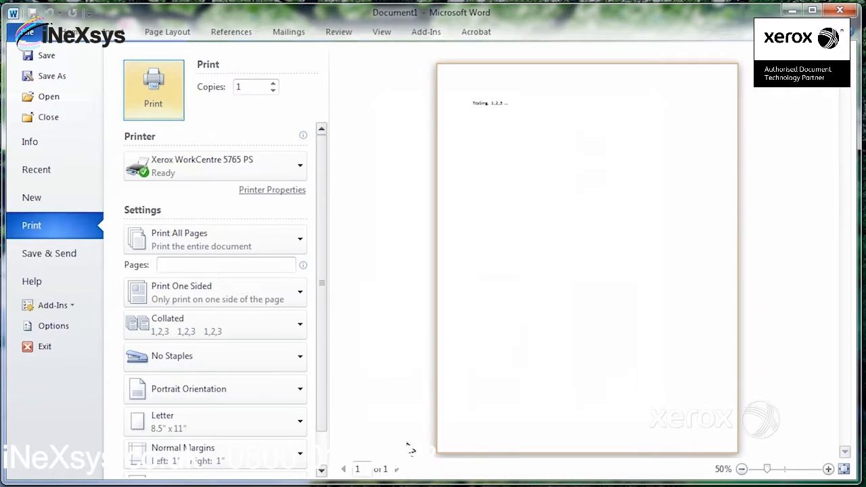
# Print the document as a fax and confirm sending it to Carolyn.
pyautogui.click(153, 82)
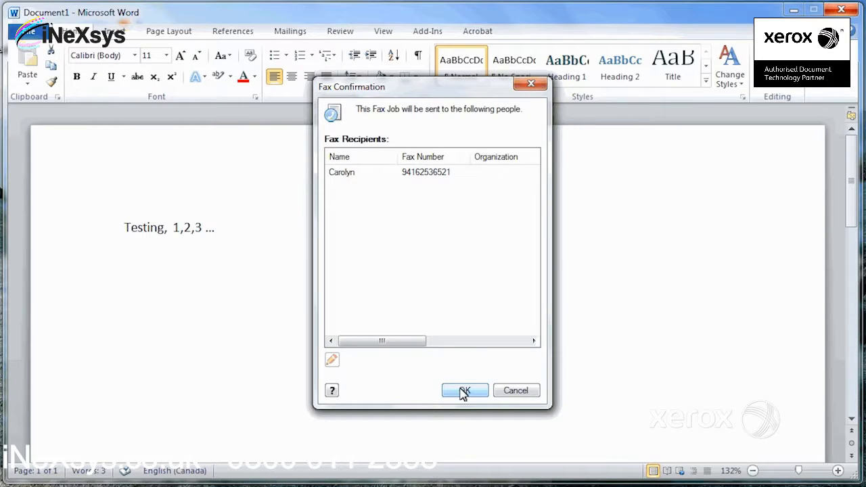
pyautogui.click(464, 390)
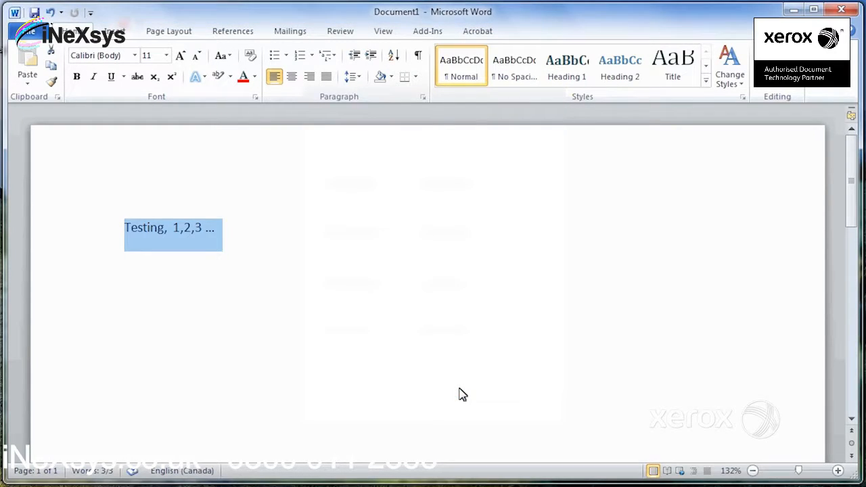